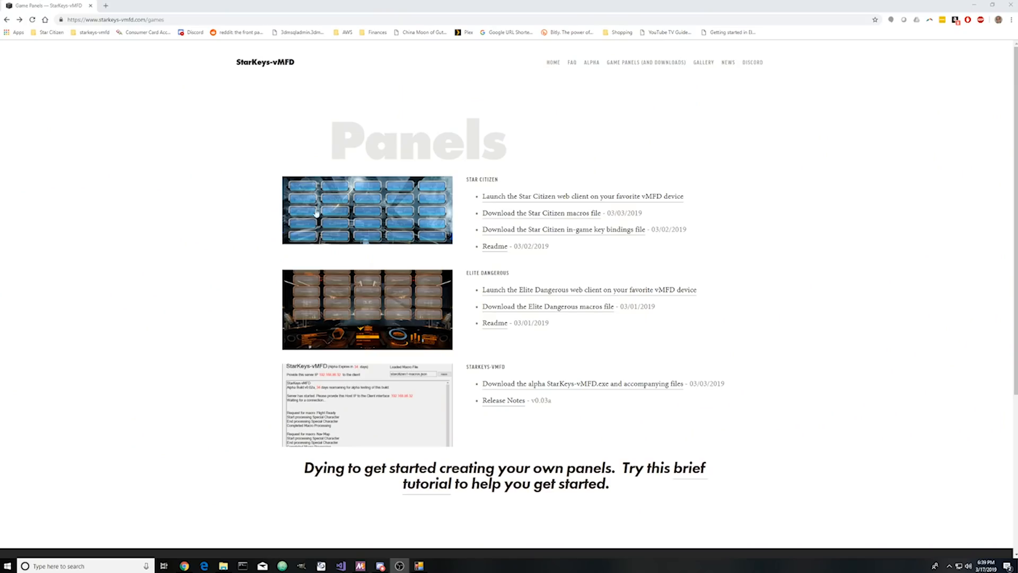
Launch the Star Citizen web client from the Panels page to show its macro button grid.
left_click(581, 197)
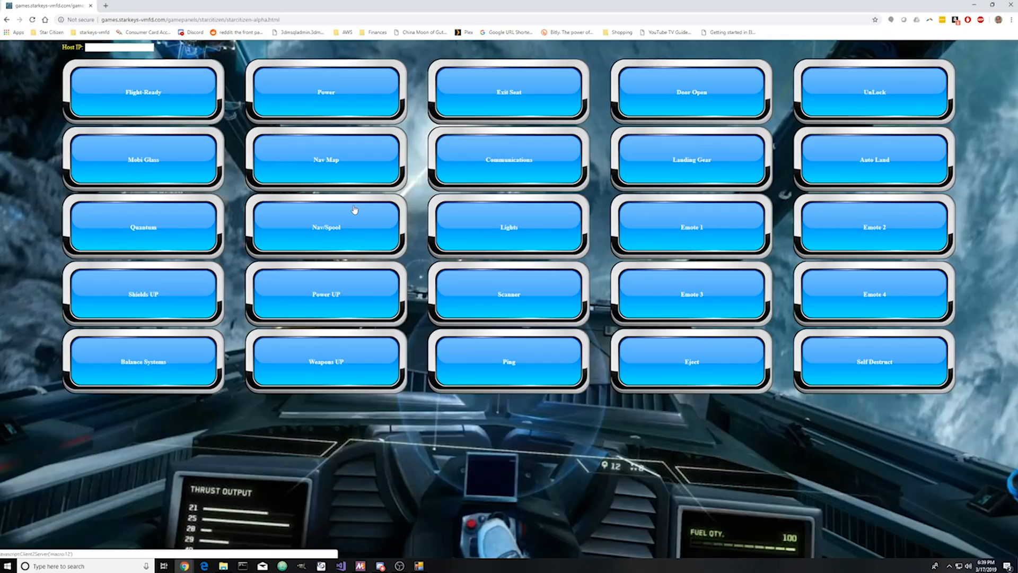